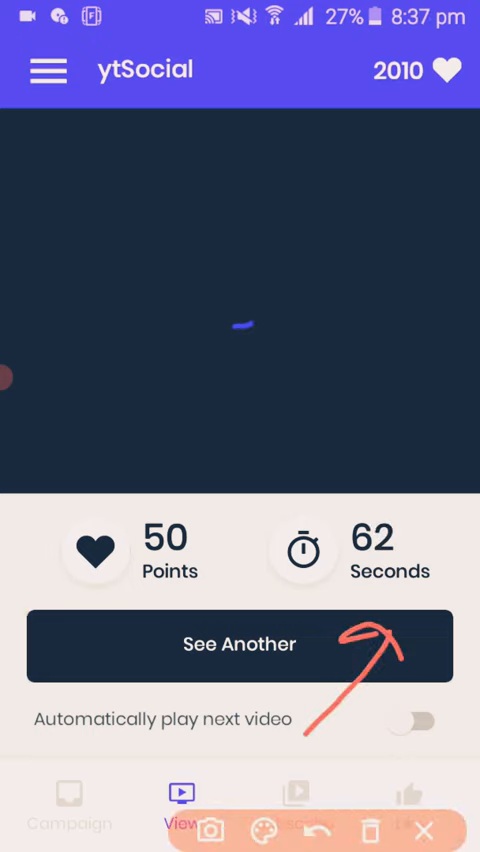
- Load a video under View, then show the Like and Subscribe tabs with 2010 points
{"action": "left_click", "coordinate": [240, 643]}
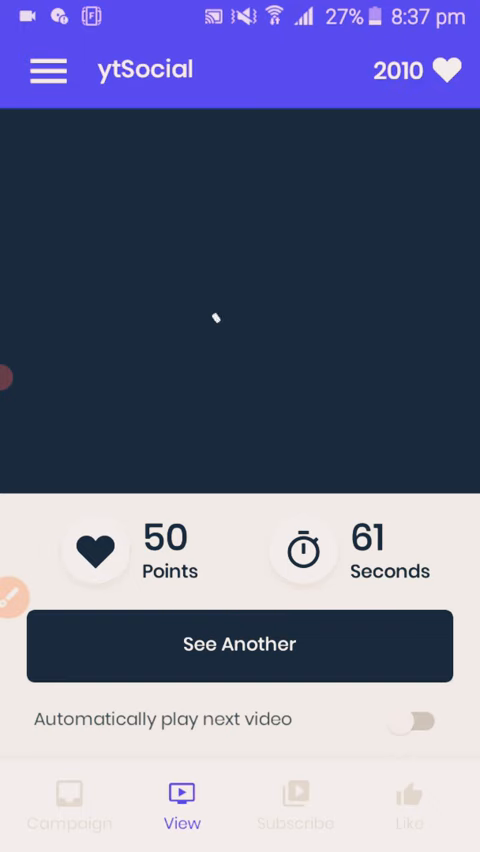
{"action": "left_click", "coordinate": [240, 643]}
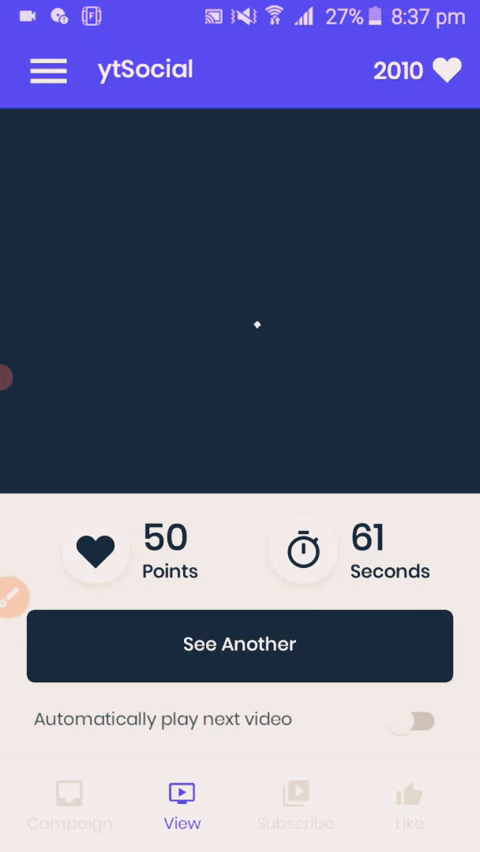
{"action": "left_click", "coordinate": [240, 643]}
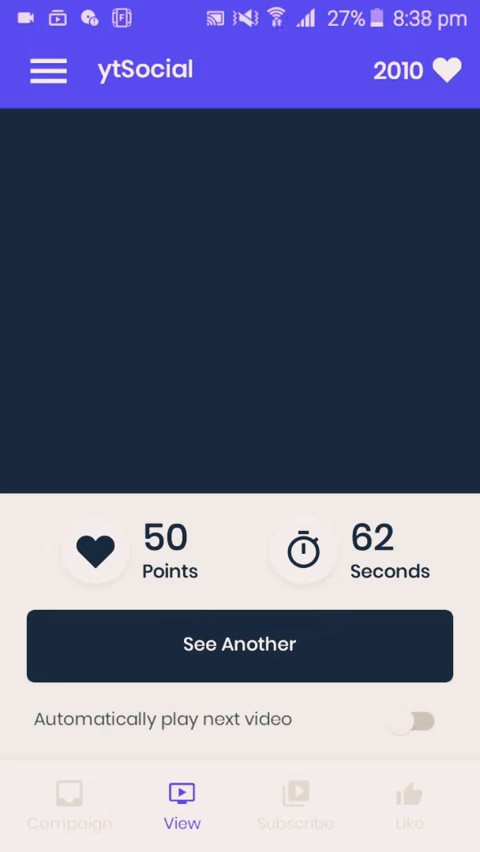
{"action": "left_click", "coordinate": [240, 643]}
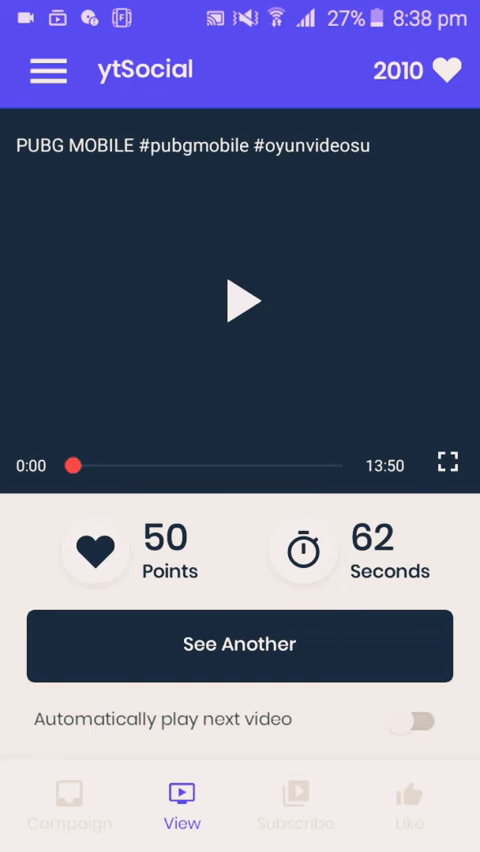
{"action": "left_click", "coordinate": [240, 300]}
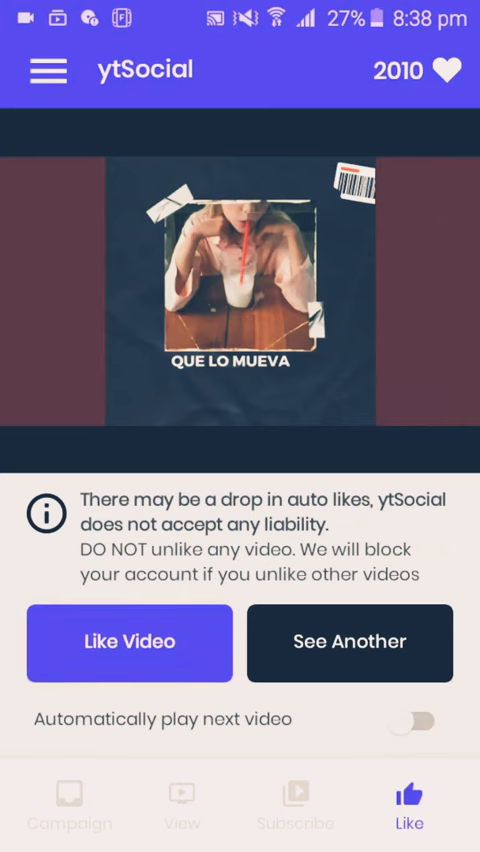
{"action": "left_click", "coordinate": [294, 800]}
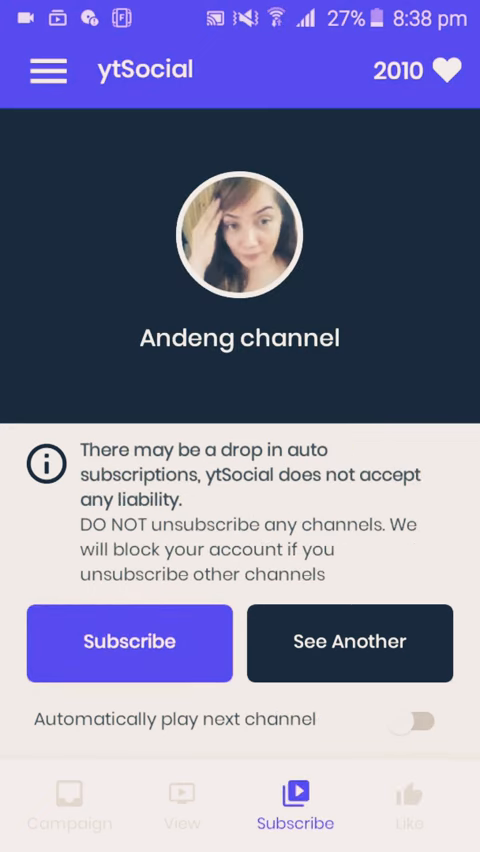